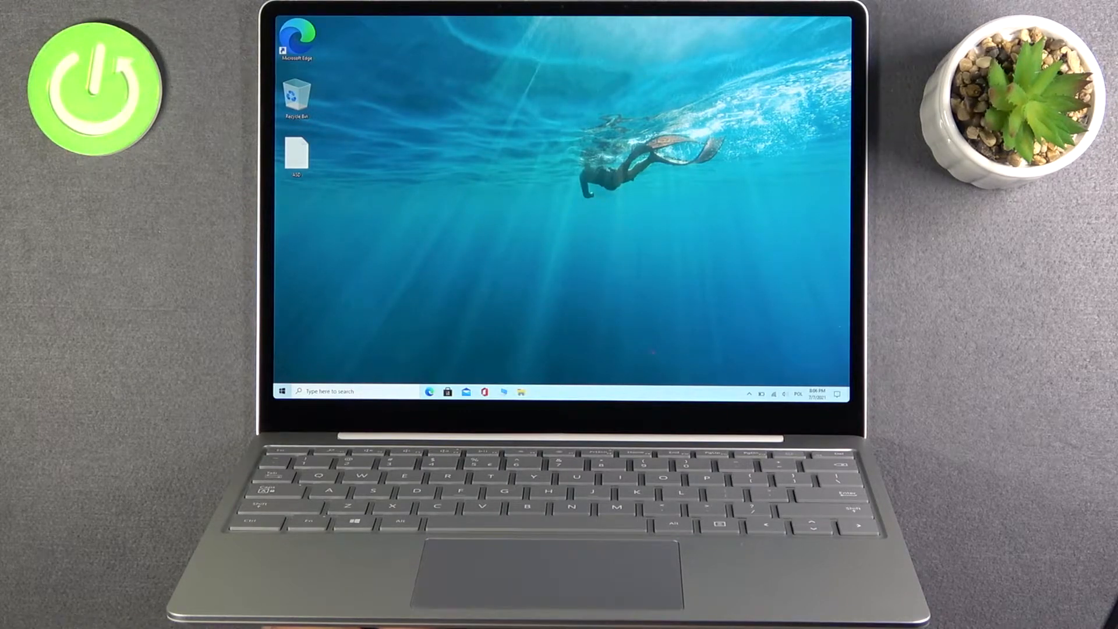
From Start, get into Windows Settings and its Devices section (Bluetooth & other devices)
left_click(284, 391)
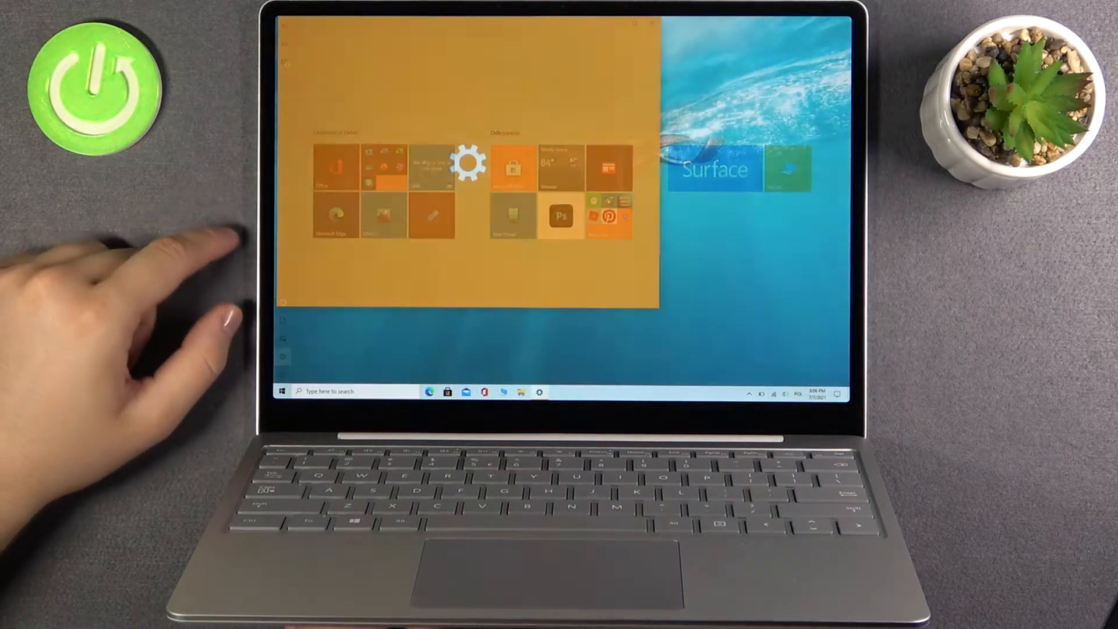
left_click(469, 164)
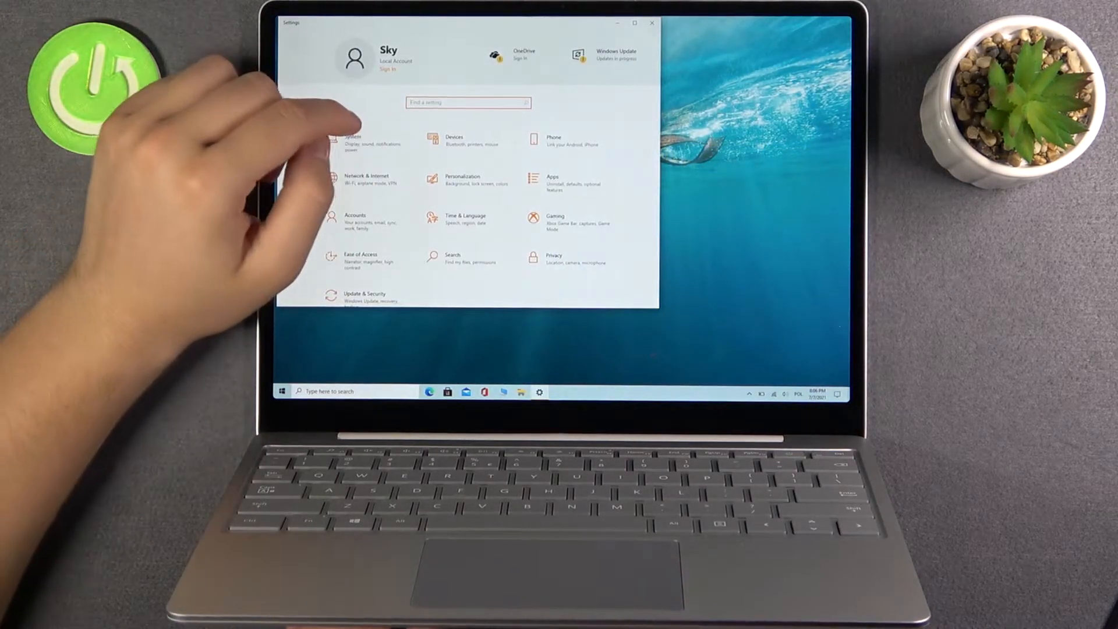
left_click(454, 141)
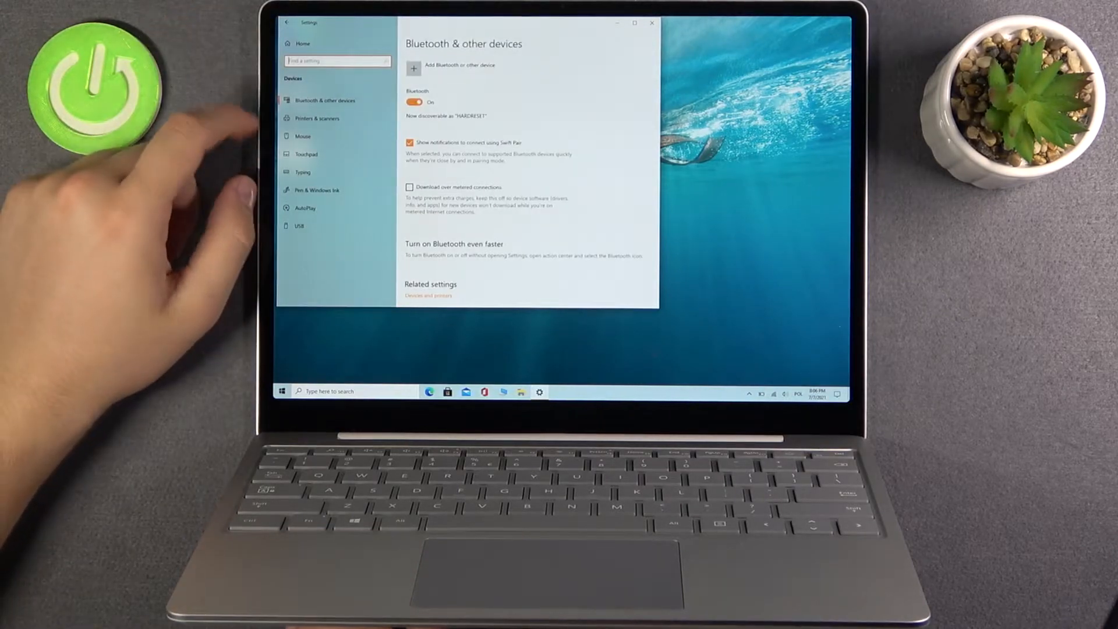
Go to the Mouse page and bring up Additional mouse options under Related settings
left_click(303, 136)
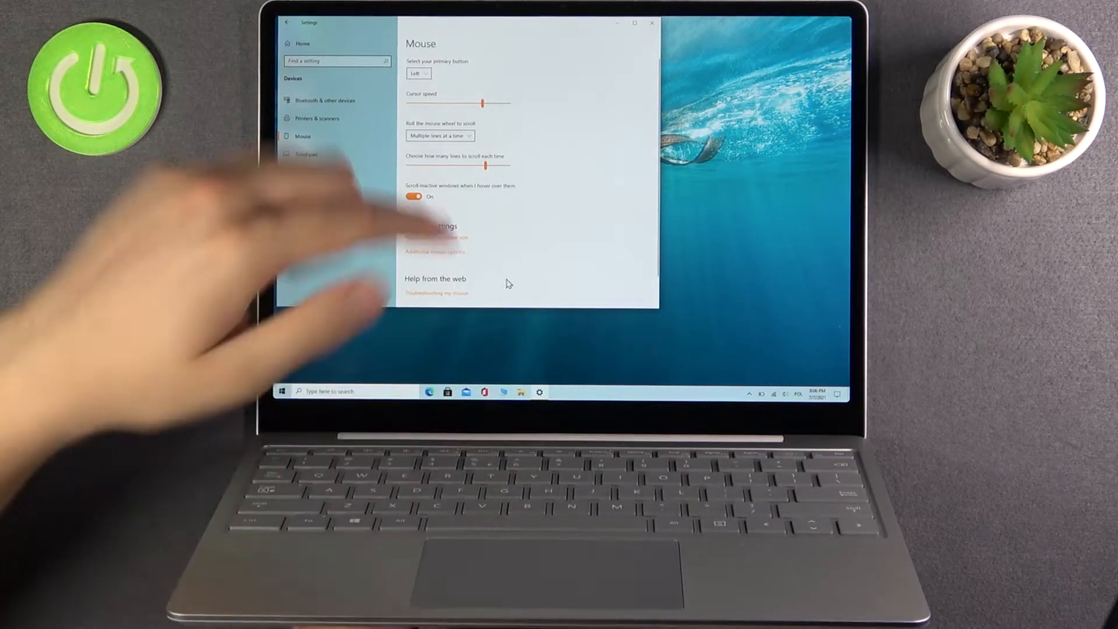
scroll("down", 3)
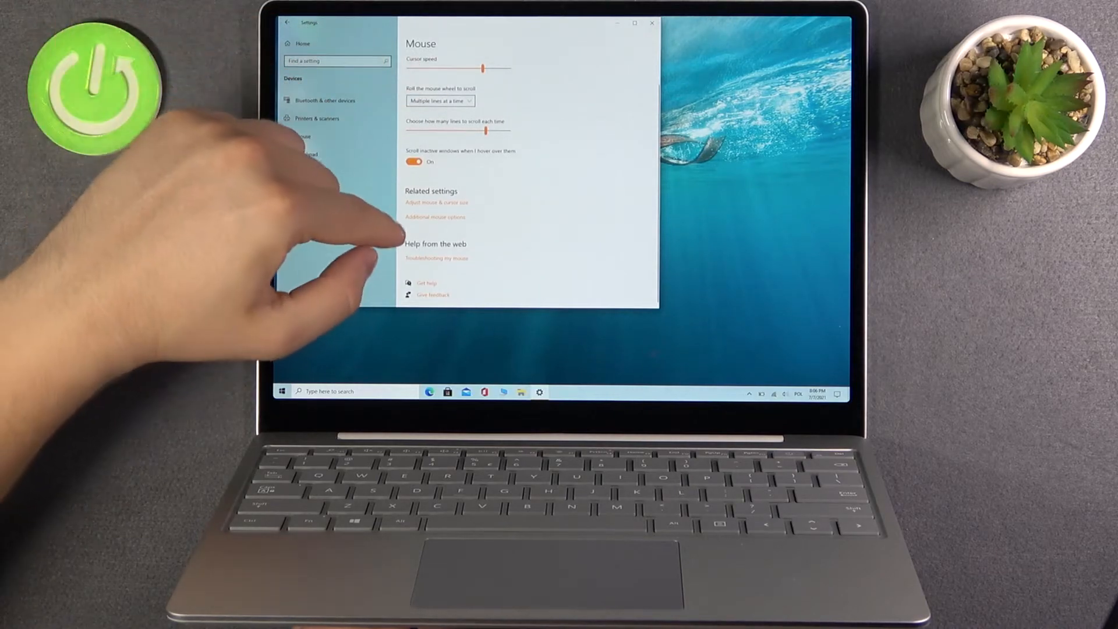
left_click(434, 218)
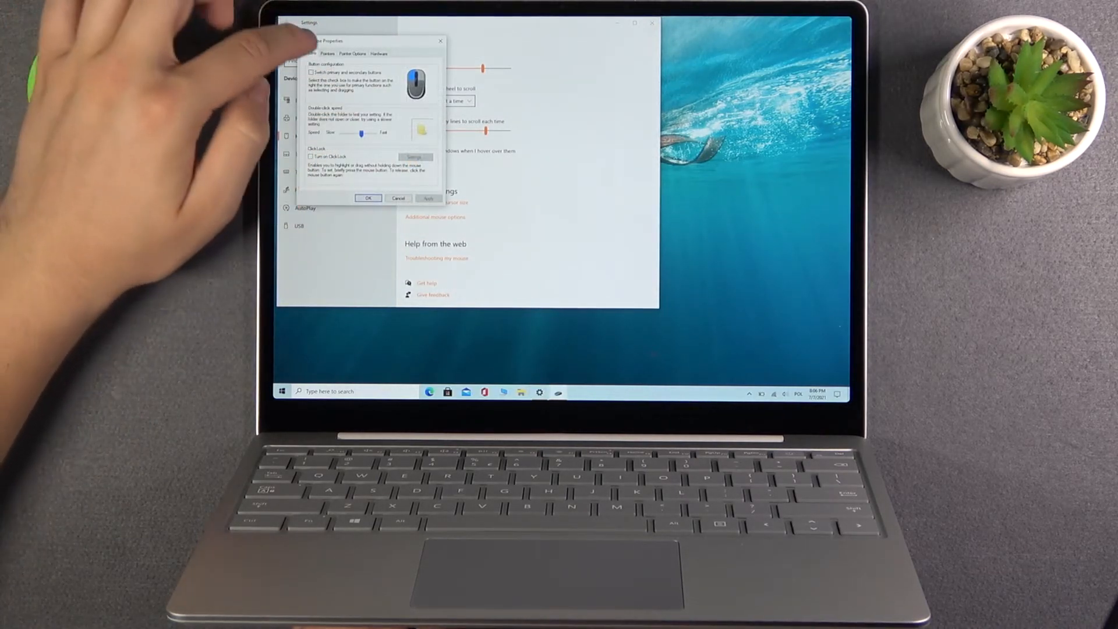
Review the Pointers and Pointer Options tabs in Mouse Properties, then confirm with OK
left_click(327, 52)
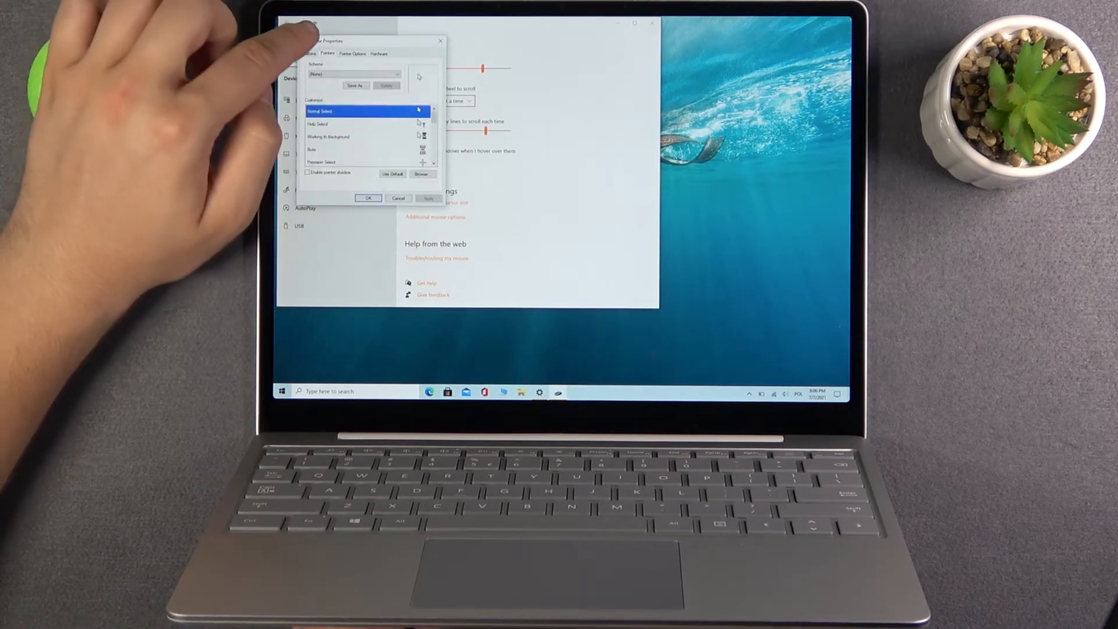
left_click(350, 52)
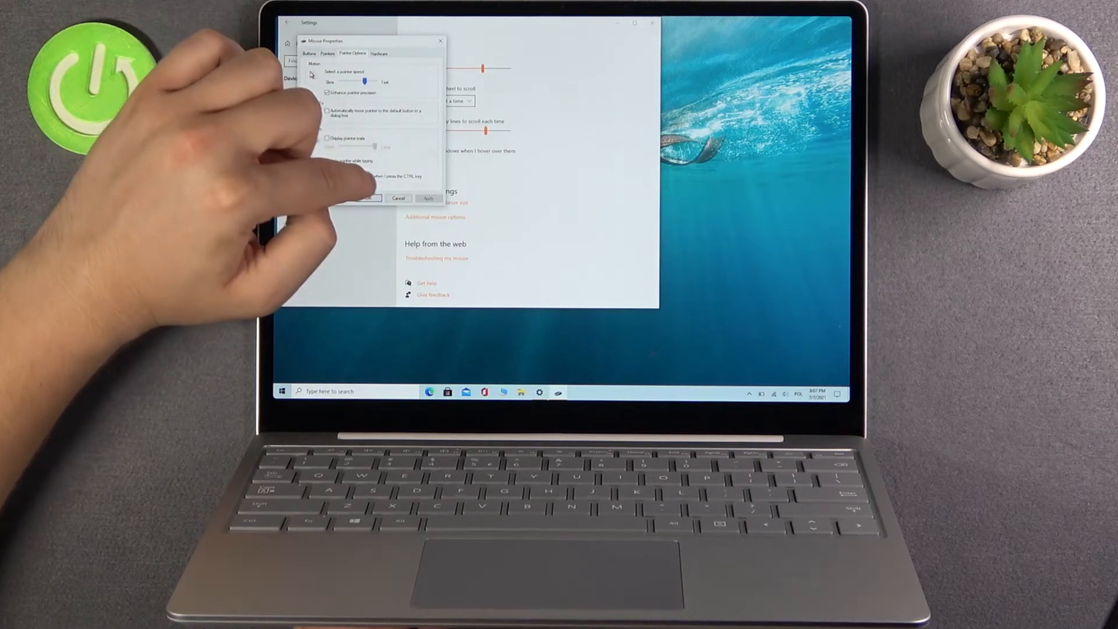
left_click(377, 198)
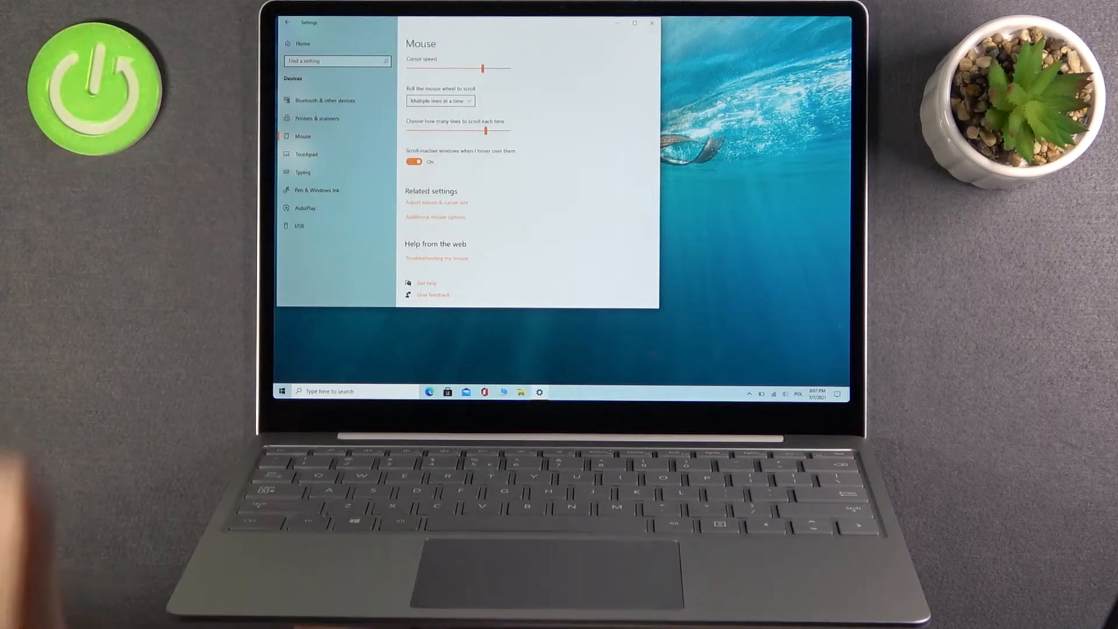